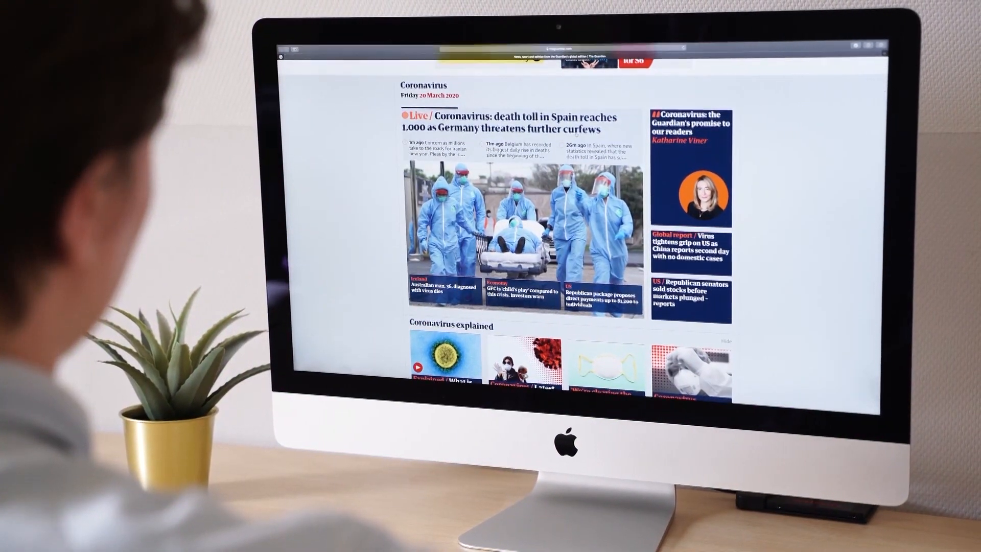
scroll(down, 3)
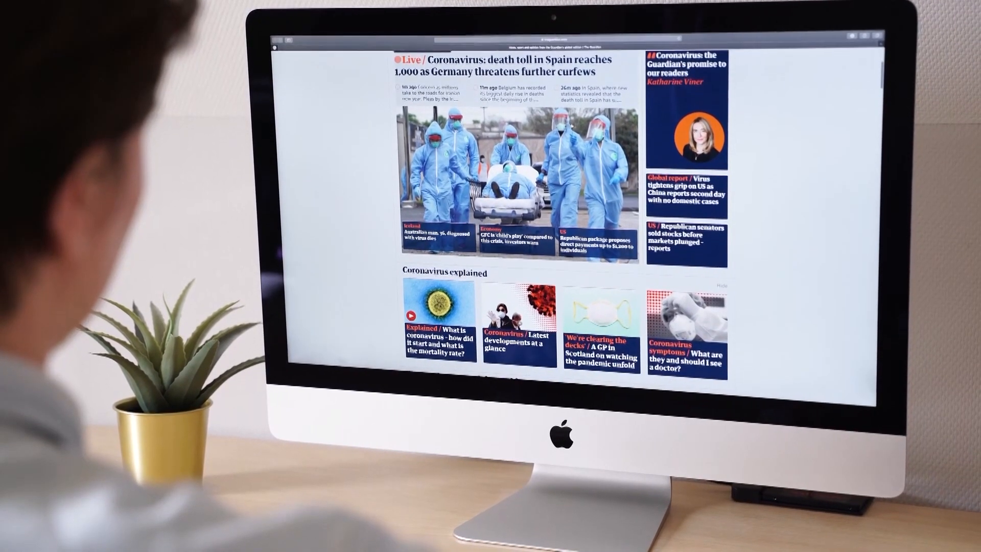